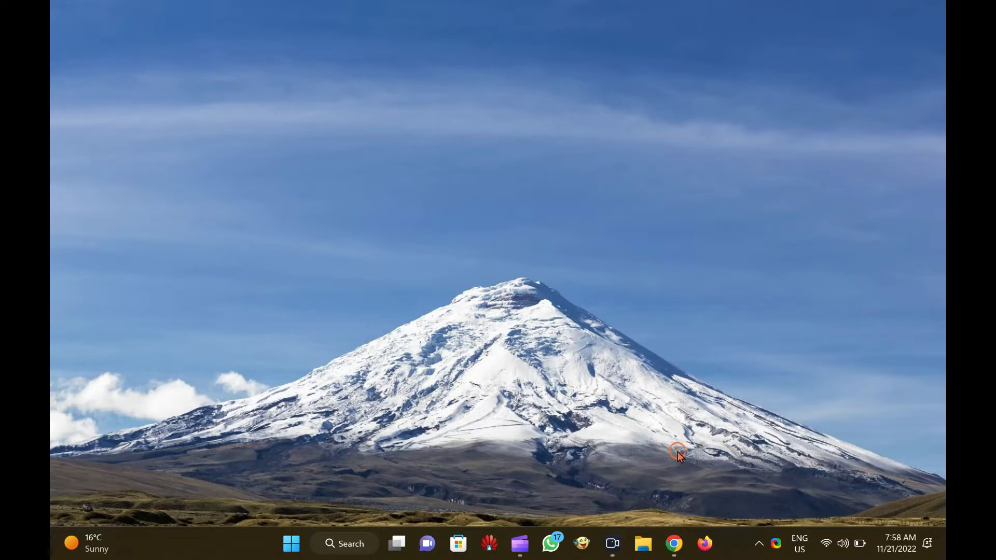
Search the Start menu for 'computer Management' and launch it
{"action": "left_click", "coordinate": [674, 544]}
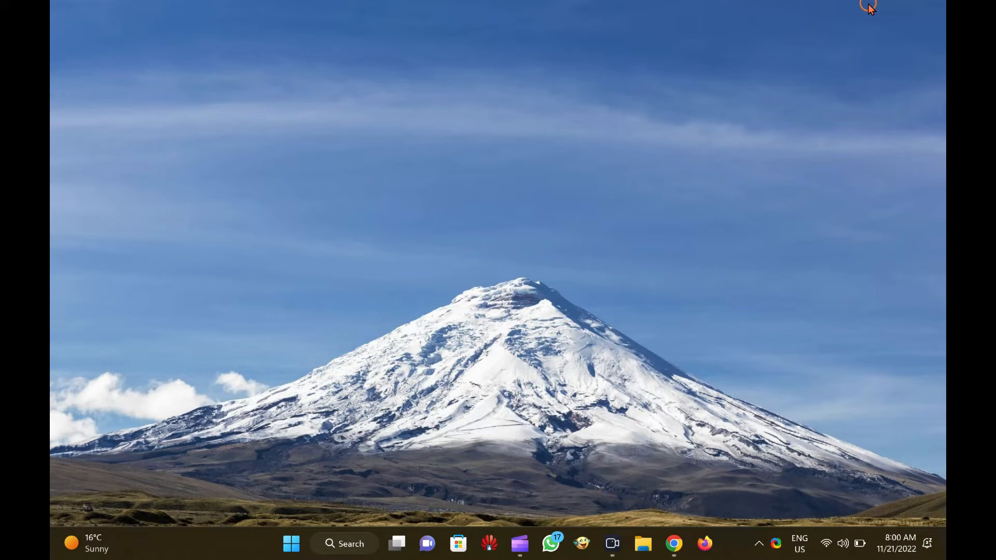
{"action": "left_click", "coordinate": [290, 543]}
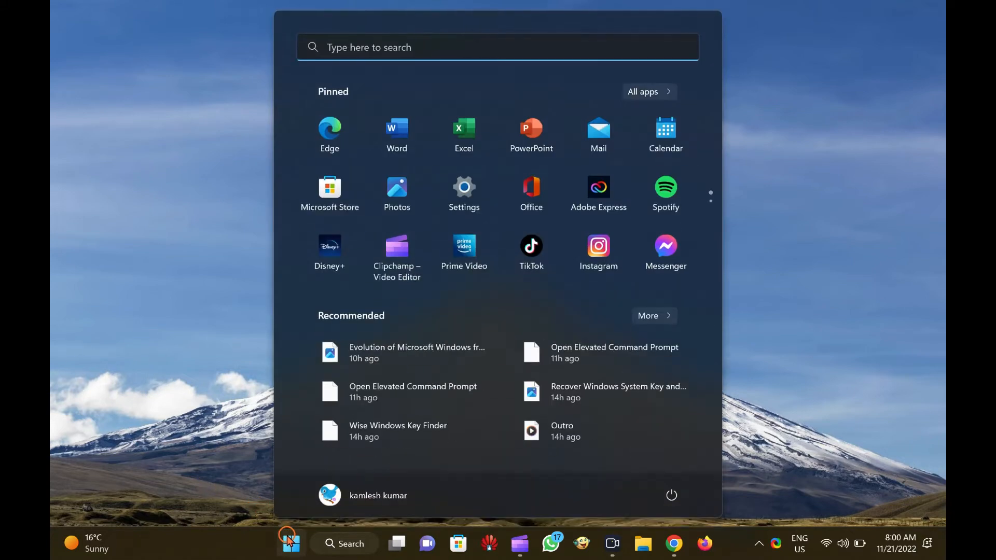
{"action": "type", "text": "computer Management"}
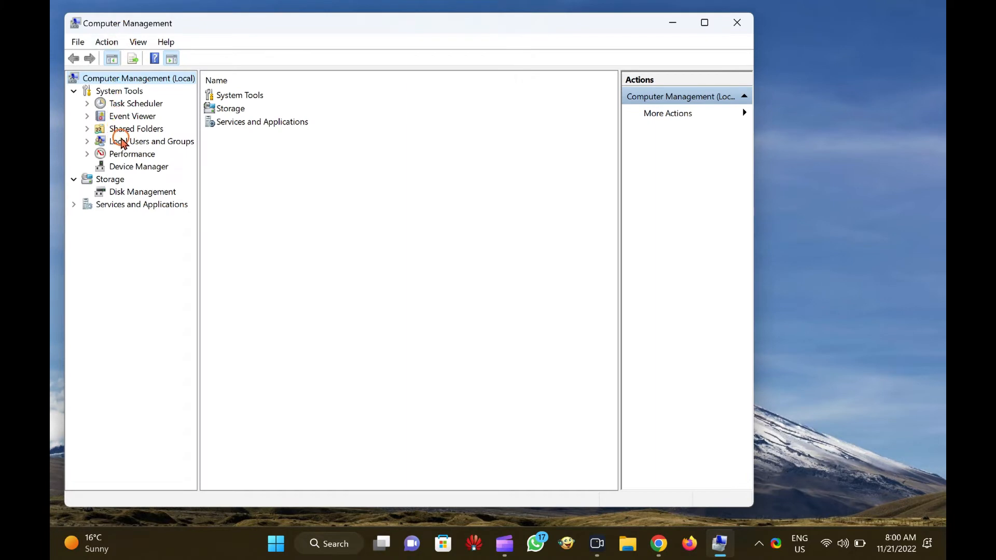
Expand System Tools and Local Users and Groups to list its Users and Groups folders
{"action": "left_click", "coordinate": [119, 91]}
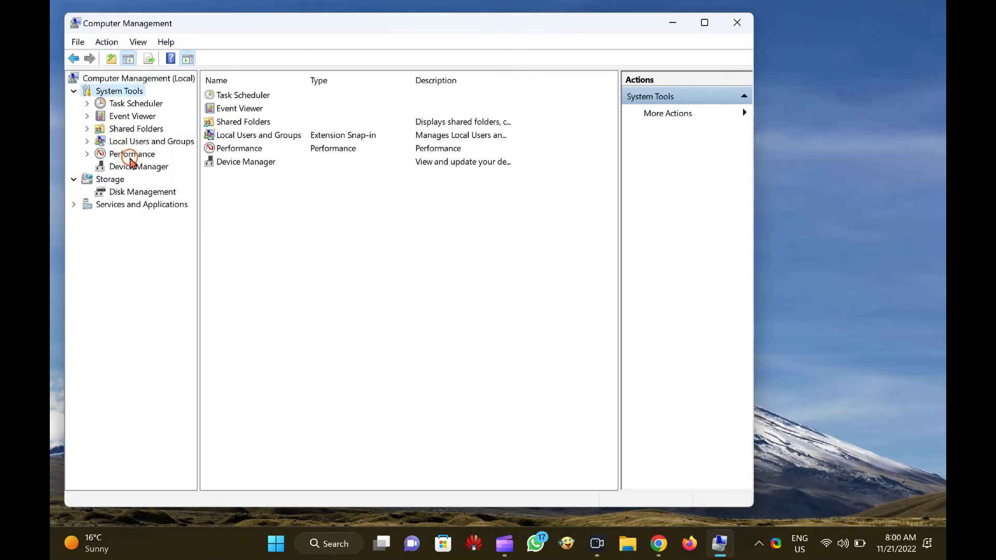
{"action": "left_click", "coordinate": [152, 141]}
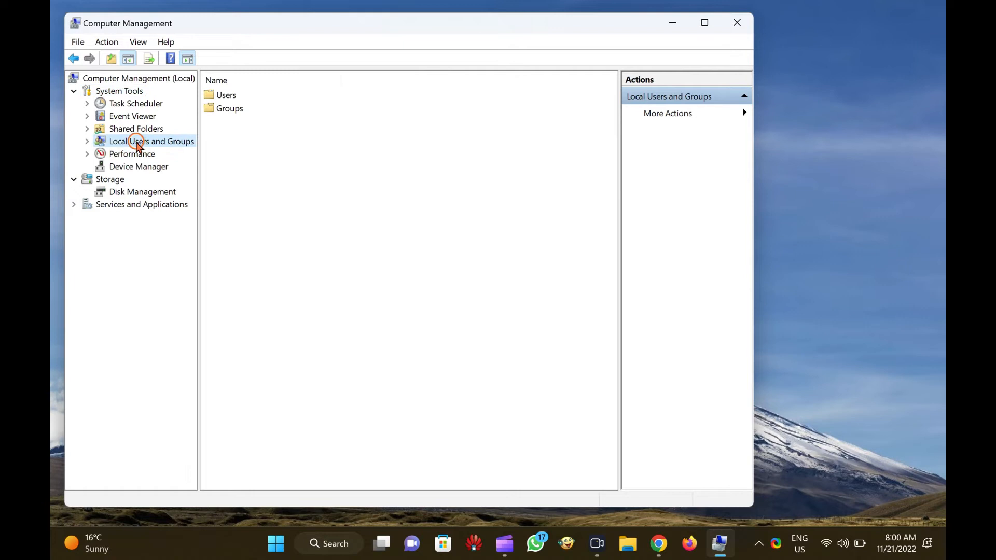
{"action": "left_click", "coordinate": [132, 154]}
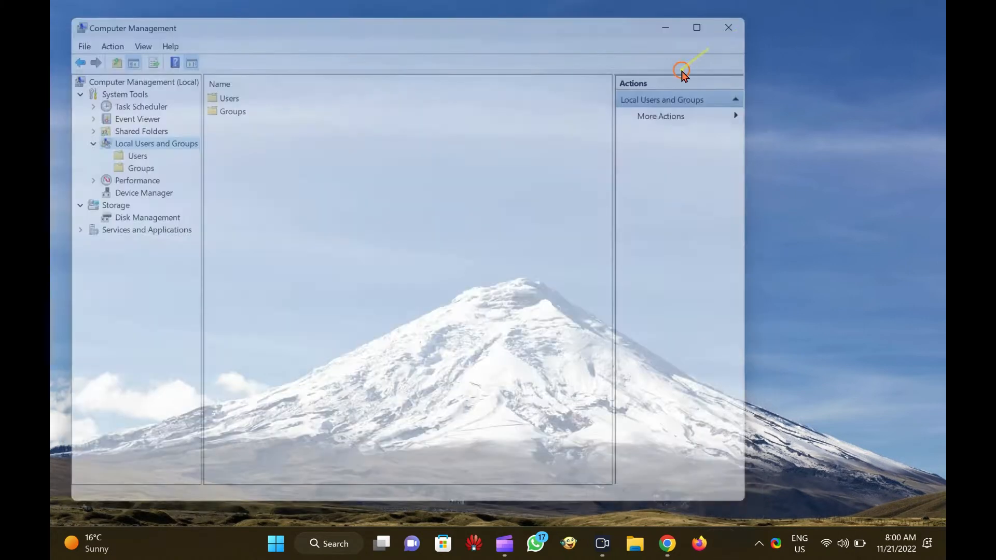
Close Computer Management and run lusrmgr.msc from the Run dialog to open the standalone console
{"action": "left_click", "coordinate": [728, 27]}
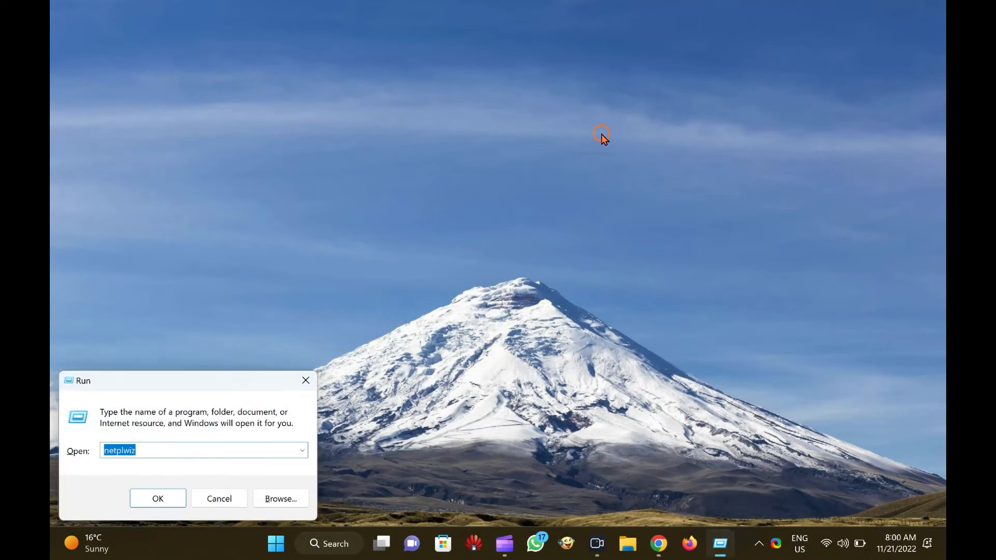
{"action": "type", "text": "lusrmgr.msc"}
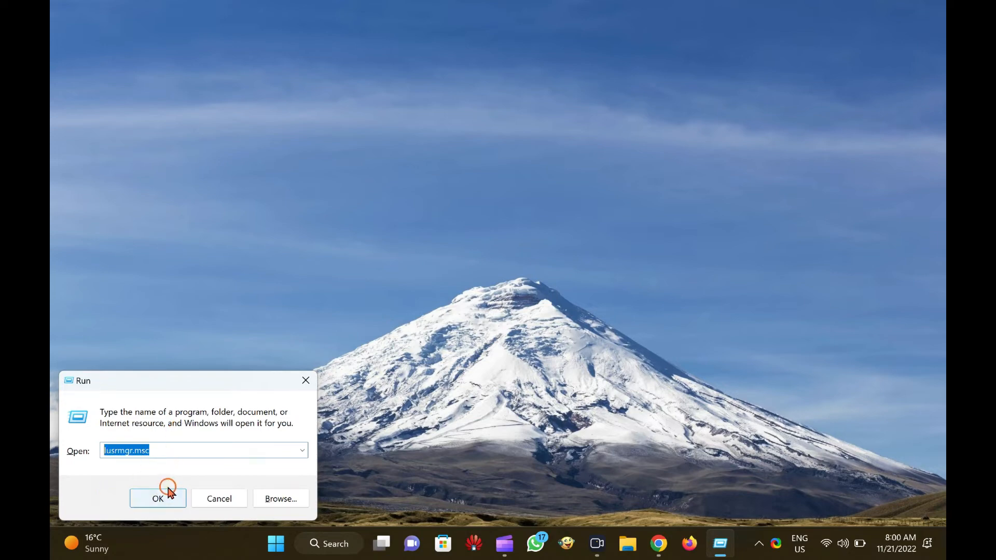
{"action": "left_click", "coordinate": [157, 499]}
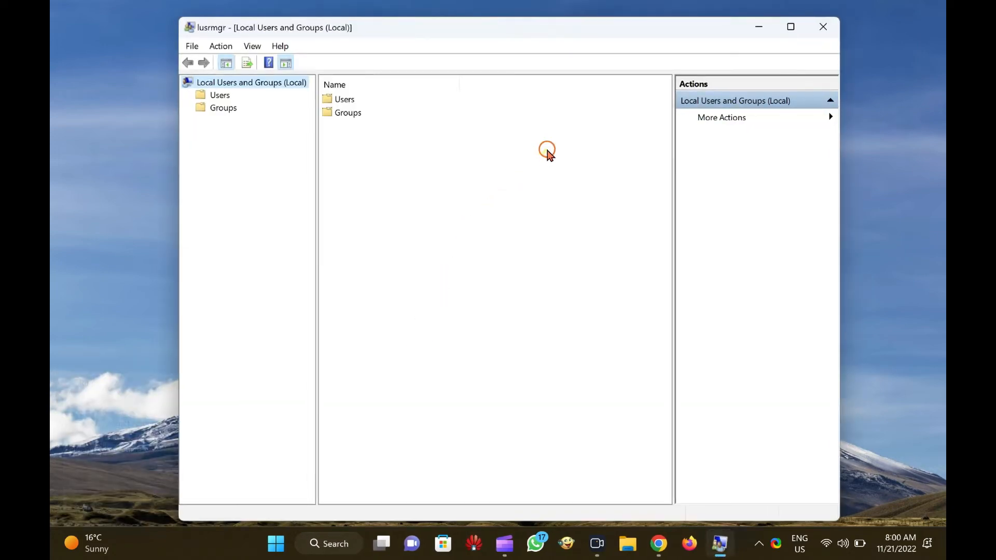
Close the standalone Local Users and Groups console
{"action": "left_click", "coordinate": [823, 27]}
{"action": "type", "text": "cmd"}
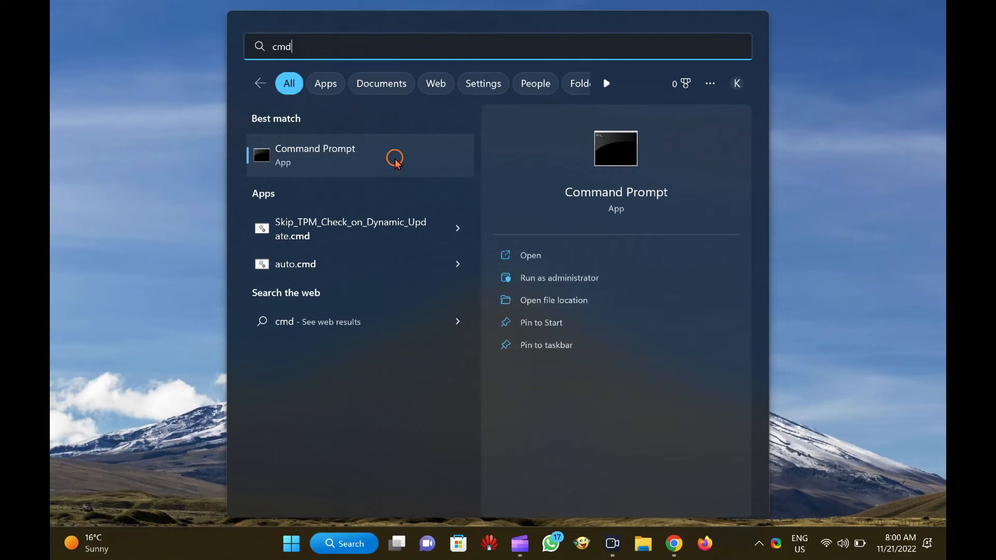
Run lusrmgr.msc from Command Prompt to open the Local Users and Groups console
{"action": "left_click", "coordinate": [315, 154]}
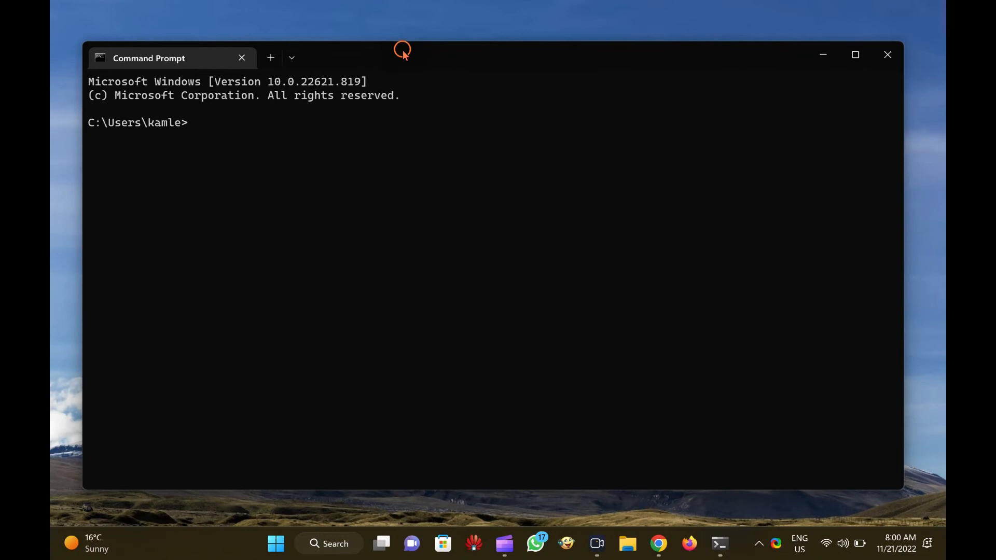
{"action": "type", "text": "lusrmgr.msc"}
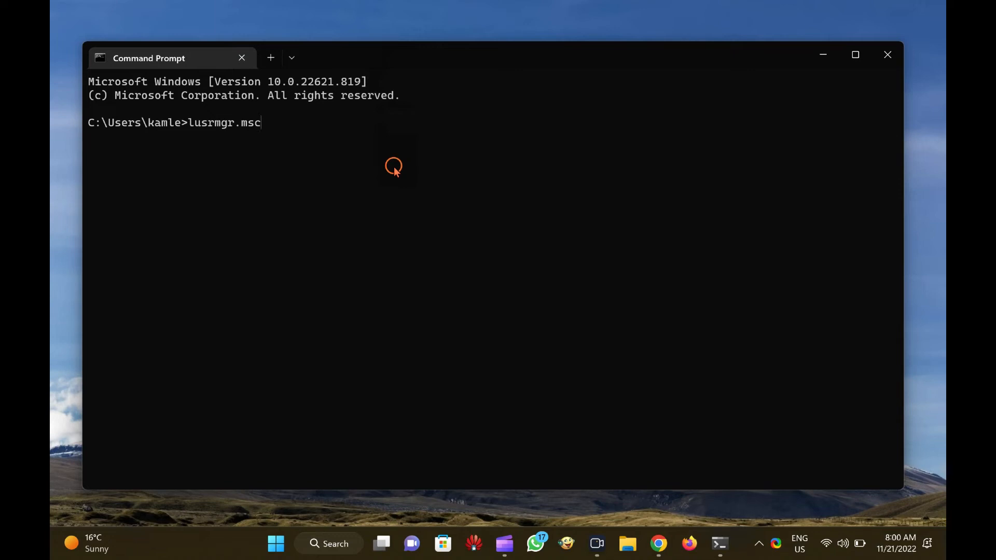
{"action": "key", "text": "enter"}
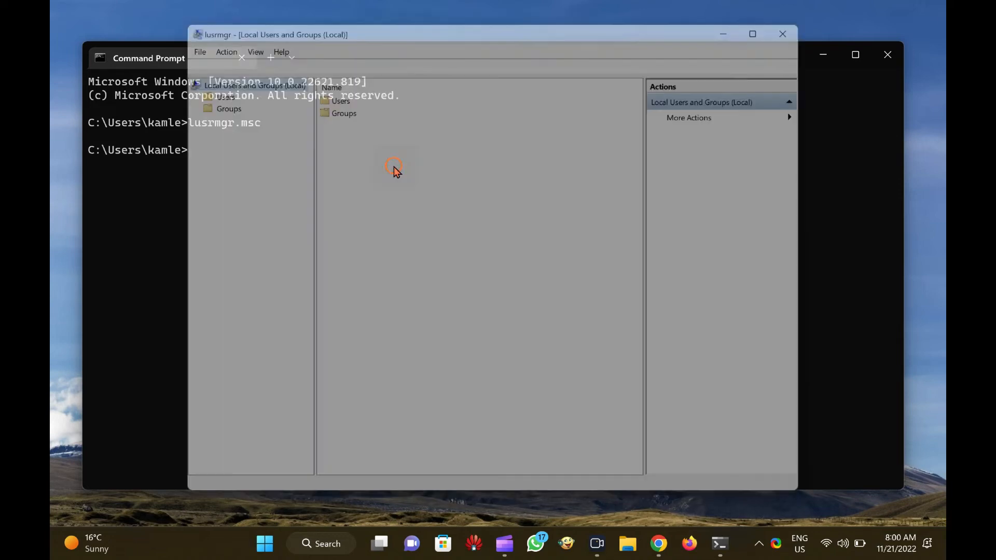
Close the Local Users and Groups console and Command Prompt
{"action": "left_click", "coordinate": [886, 55]}
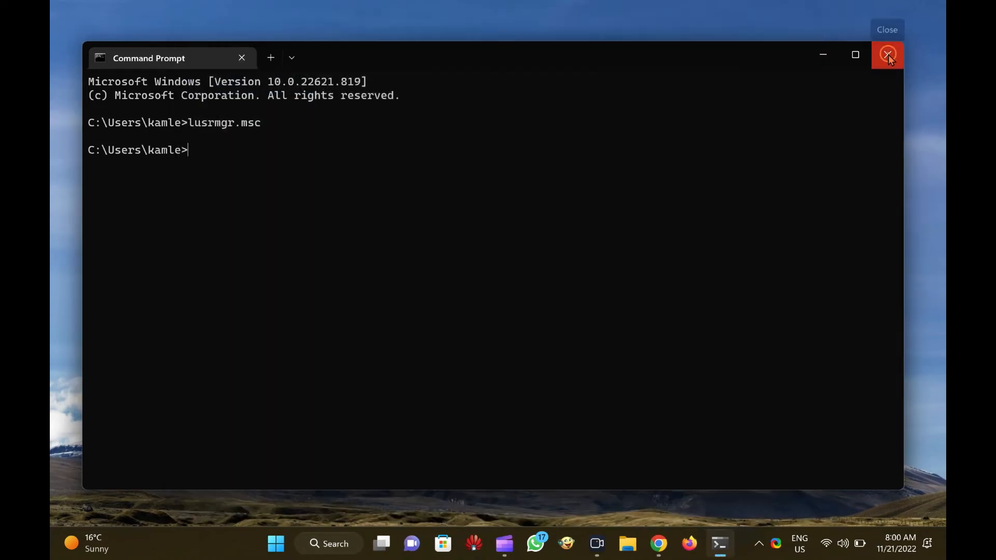
{"action": "left_click", "coordinate": [887, 55]}
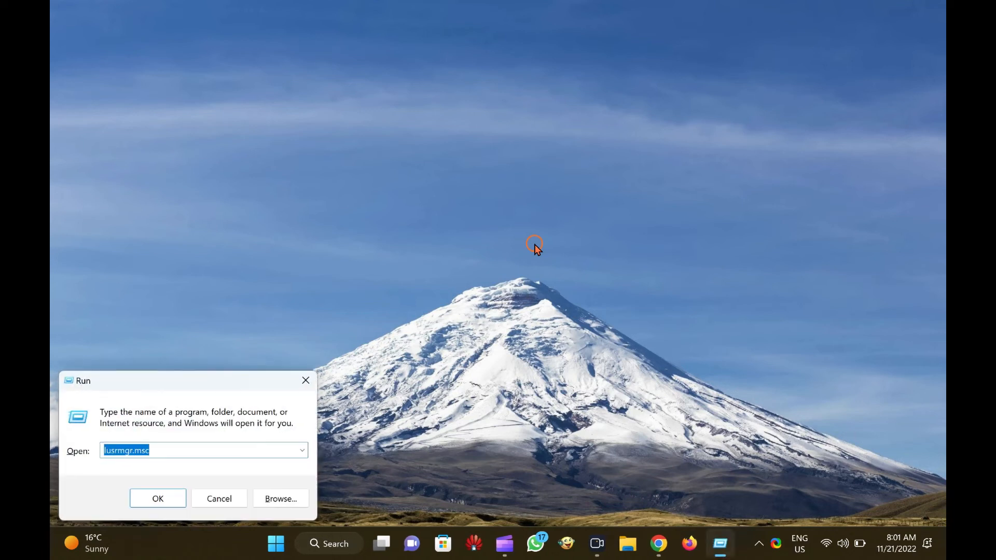
{"action": "type", "text": "netplwiz"}
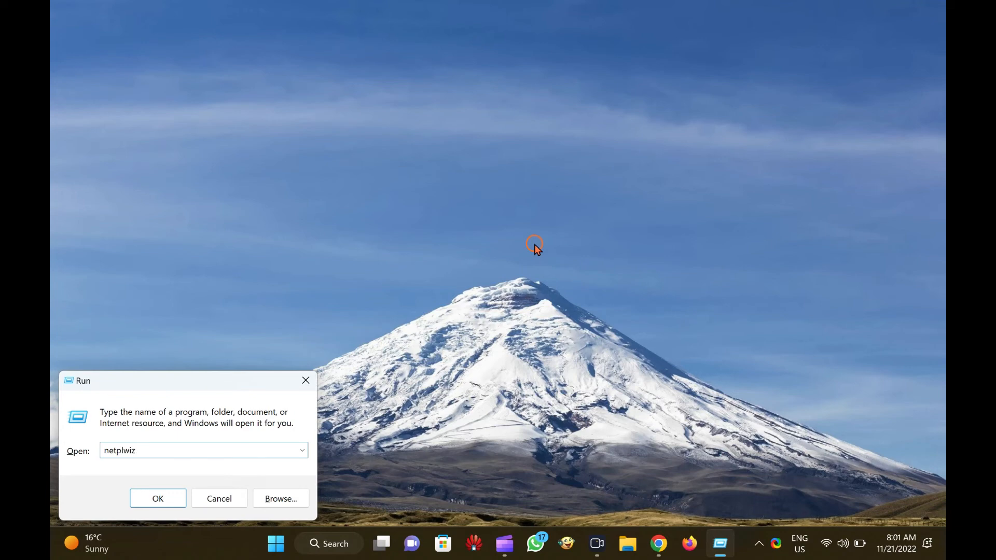
{"action": "left_click", "coordinate": [157, 499]}
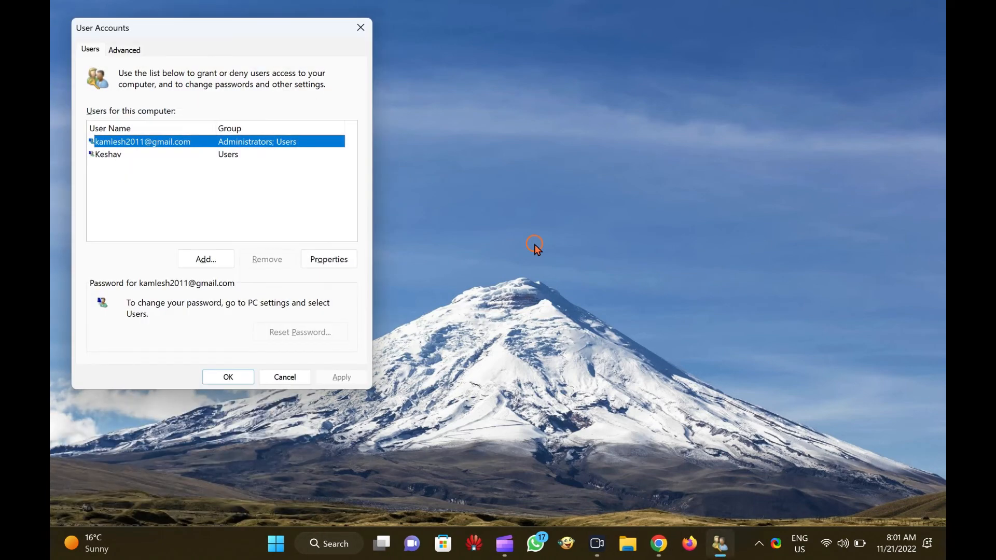
{"action": "left_click_drag", "start_coordinate": [216, 27], "coordinate": [260, 60]}
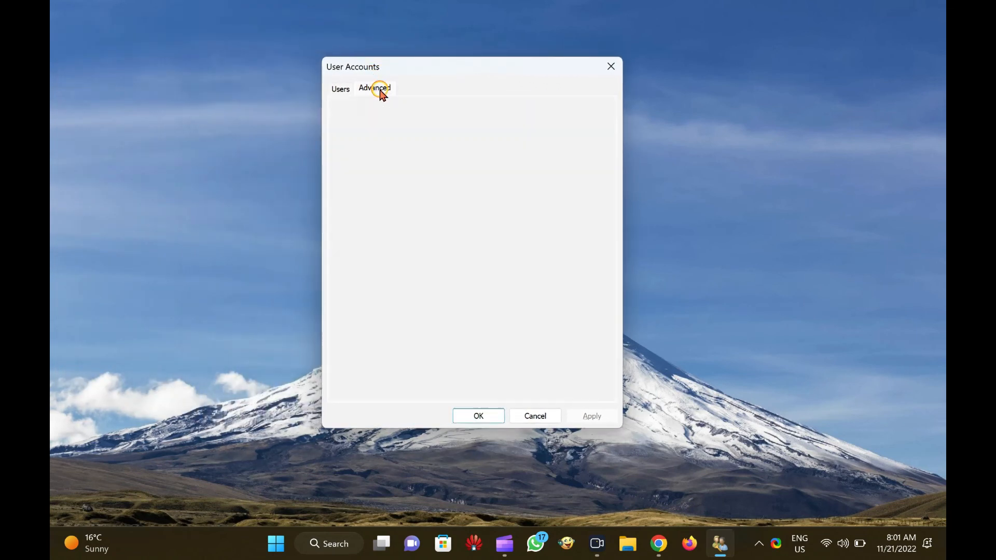
{"action": "left_click", "coordinate": [374, 89]}
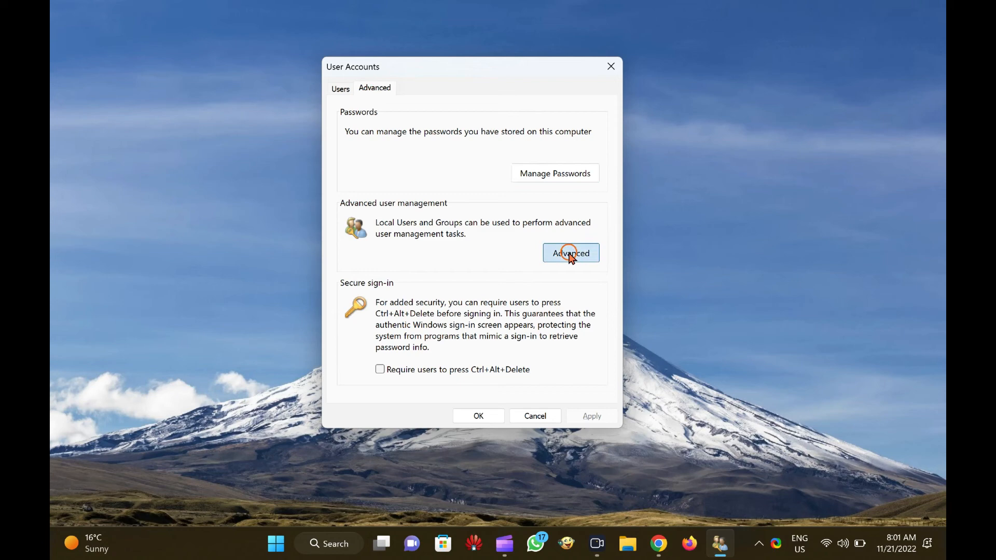
{"action": "left_click", "coordinate": [569, 253]}
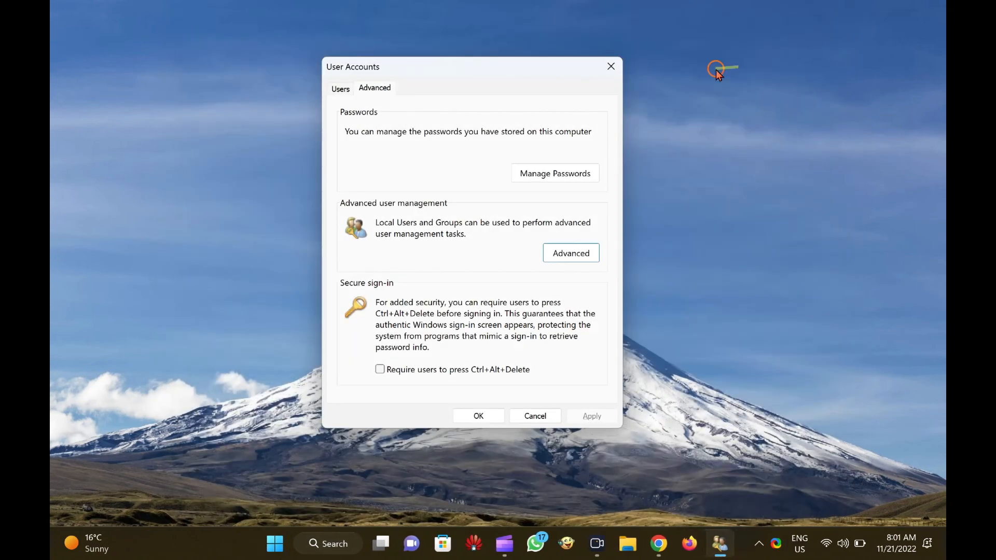
{"action": "left_click", "coordinate": [609, 66]}
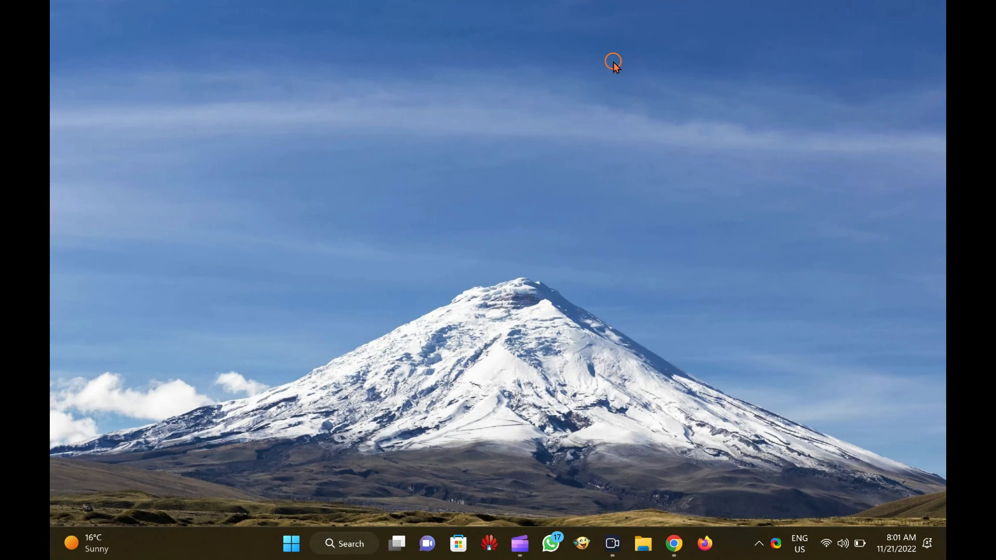